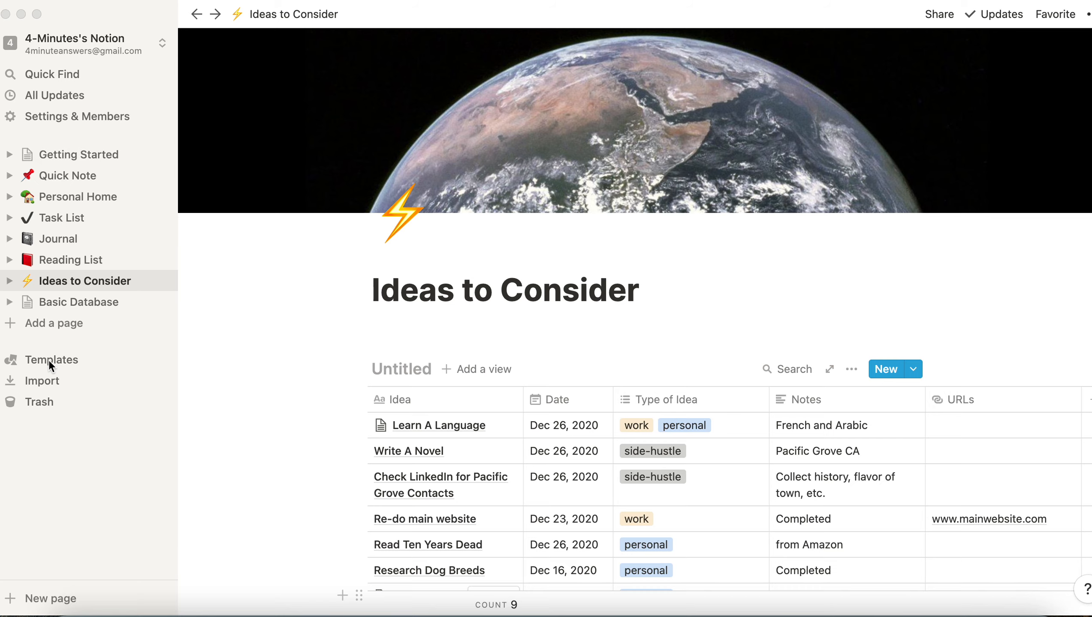
Open the template gallery from the left sidebar
left_click(50, 361)
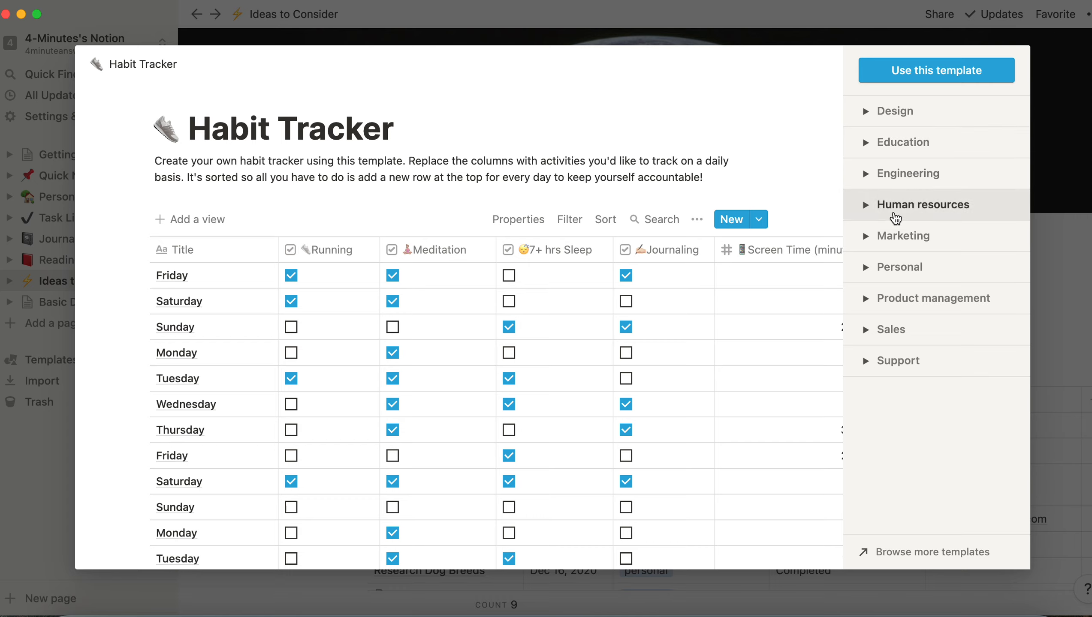
mouse_move(930, 237)
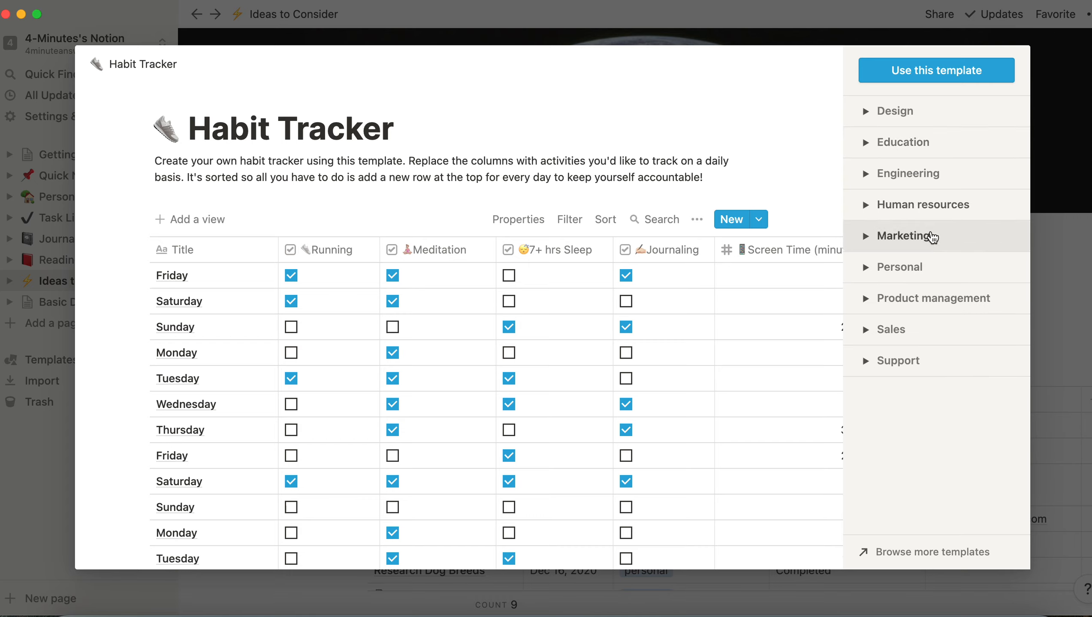
mouse_move(912, 266)
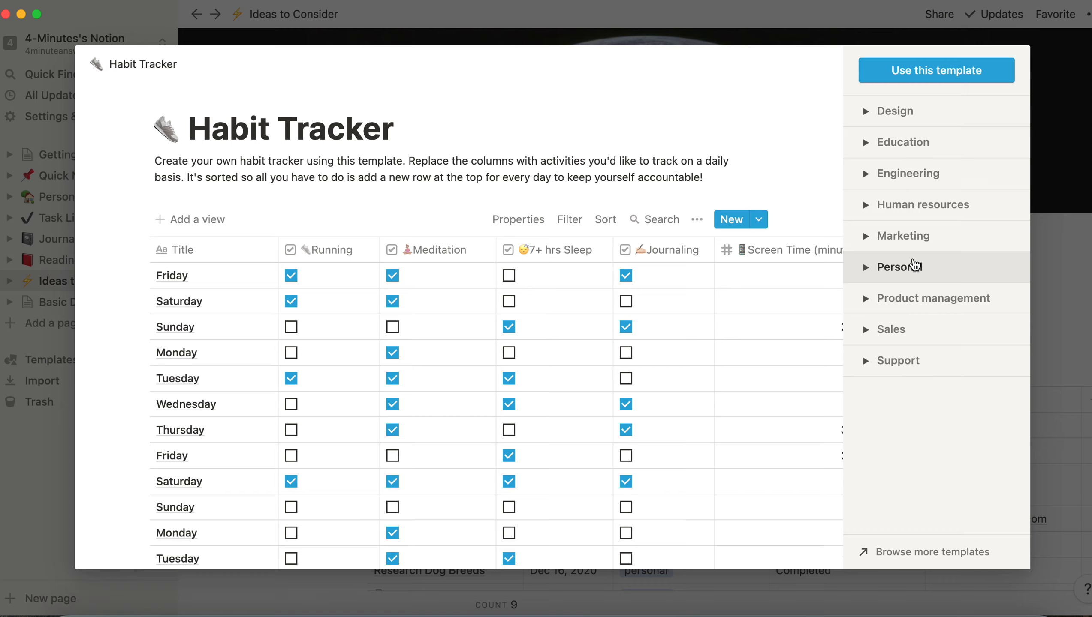
Expand the Personal category and preview Task List, Reading List, then Habit Tracker
left_click(901, 266)
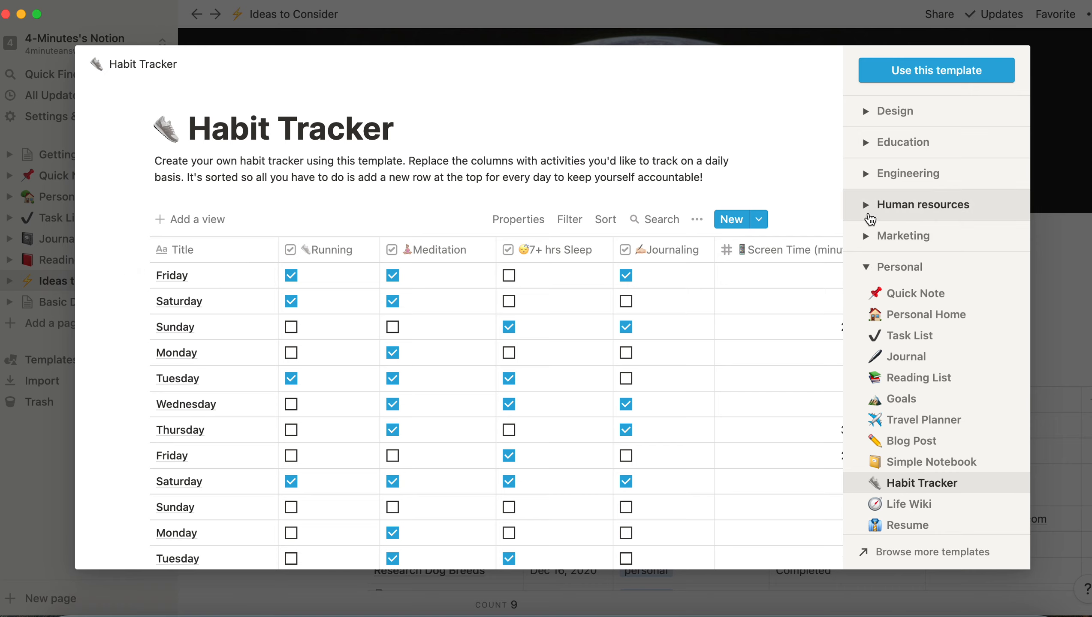
mouse_move(910, 342)
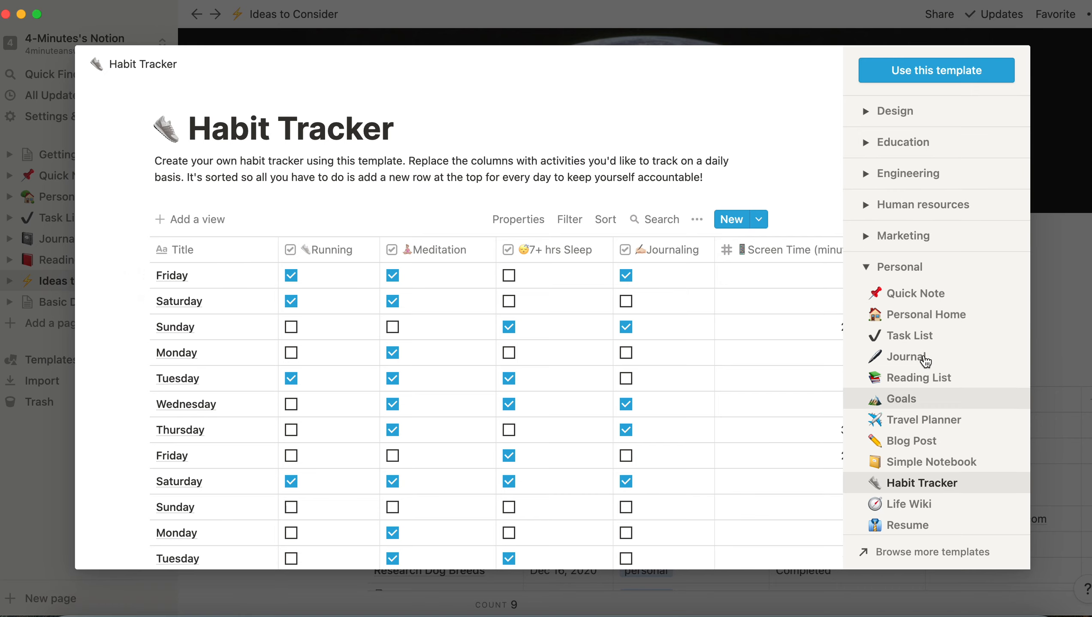
left_click(909, 335)
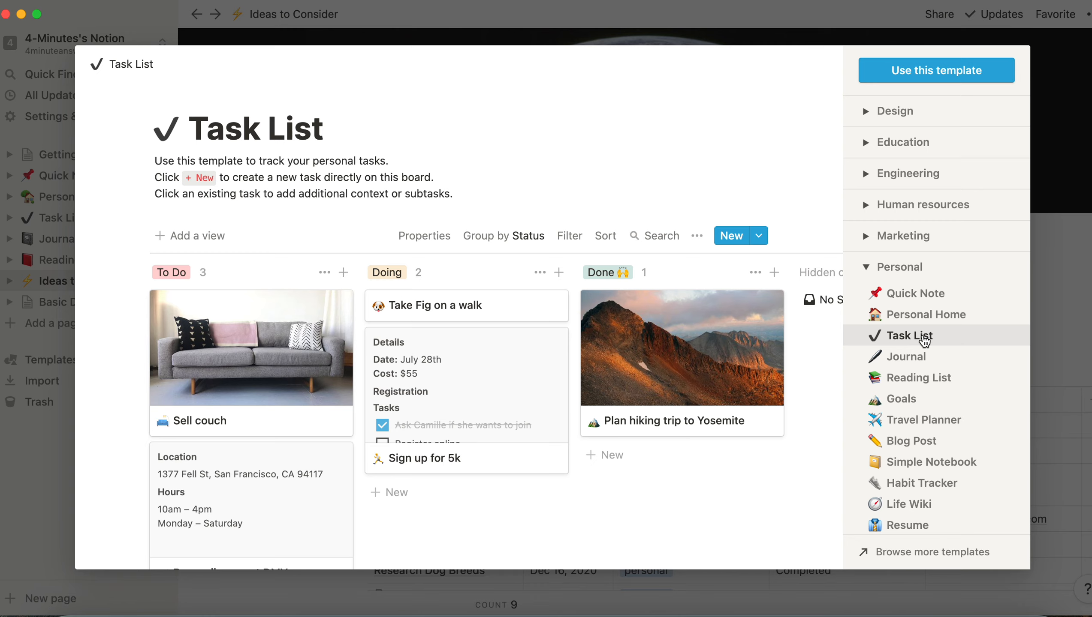
left_click(919, 377)
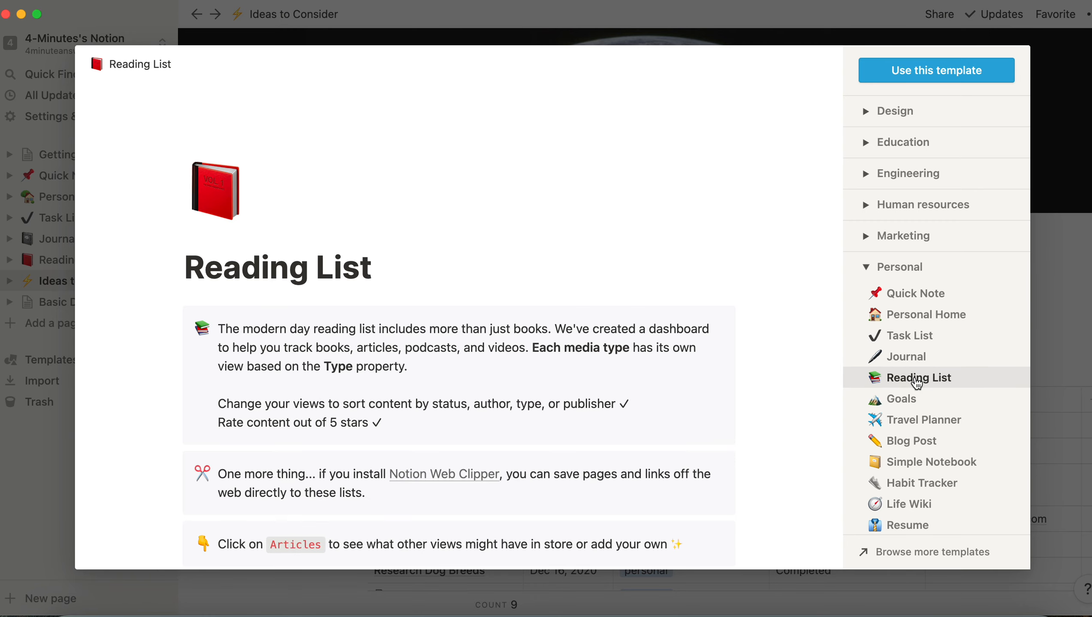
mouse_move(904, 483)
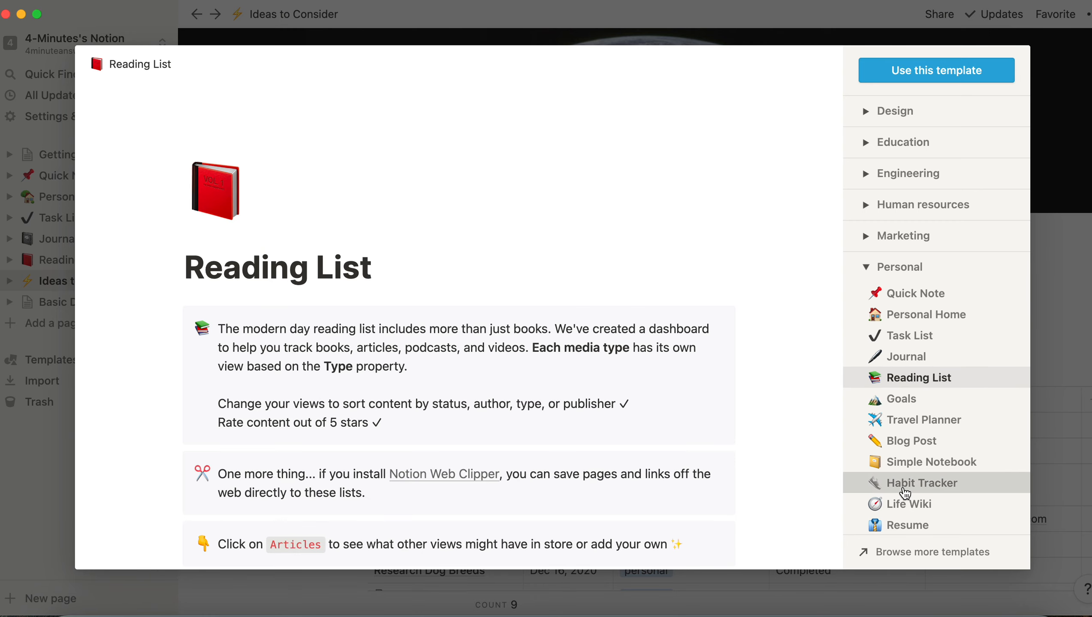
left_click(922, 483)
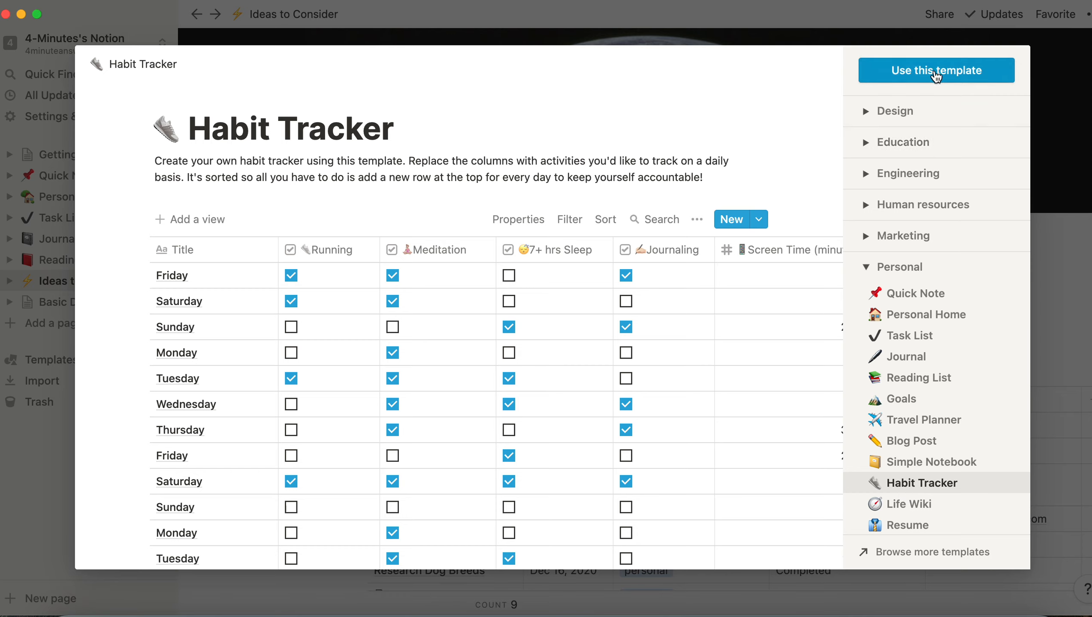
mouse_move(932, 552)
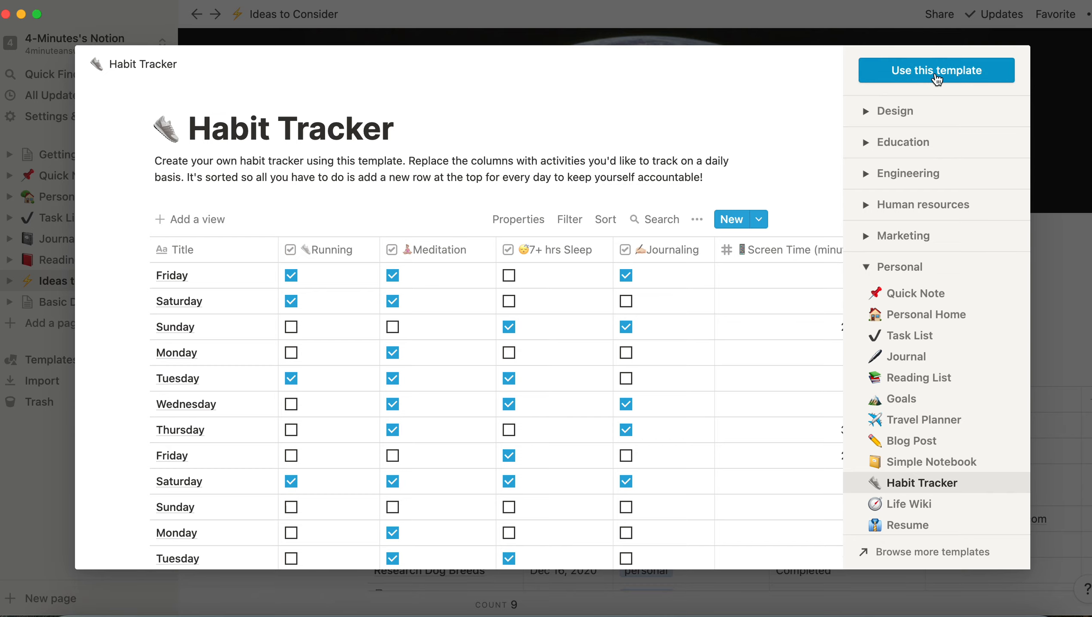
Add the Habit Tracker template to the workspace as a new page
left_click(935, 70)
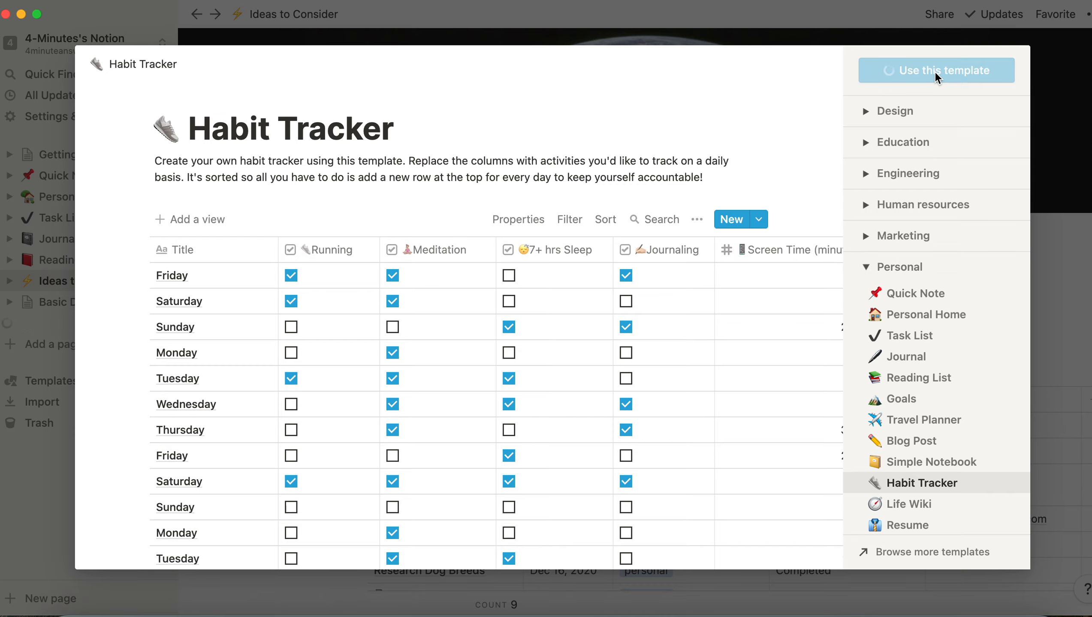
left_click(936, 70)
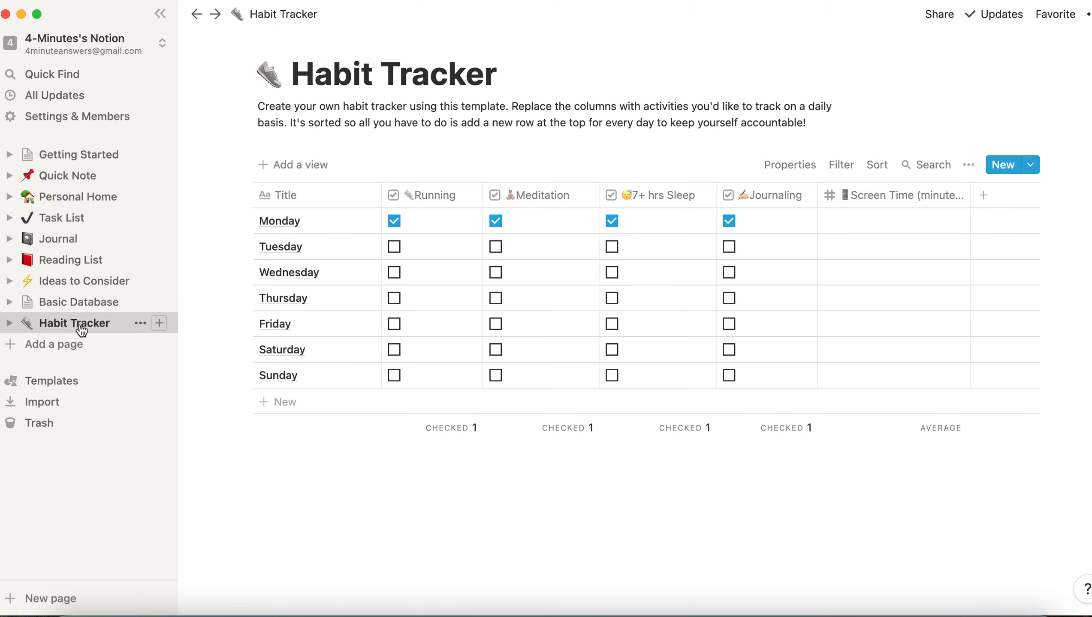
mouse_move(381, 304)
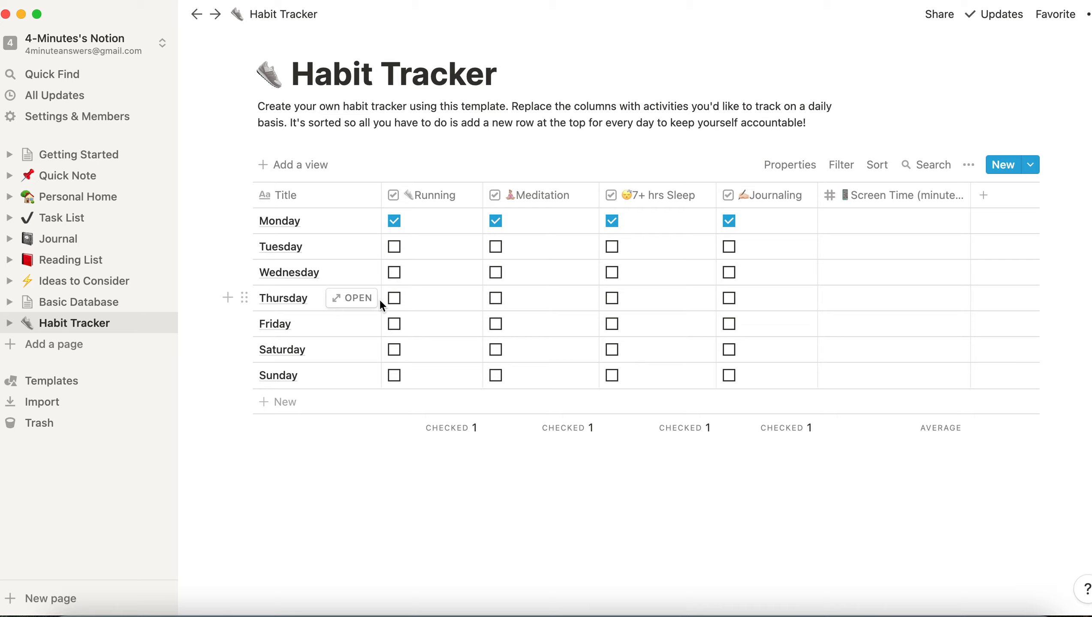
mouse_move(554, 58)
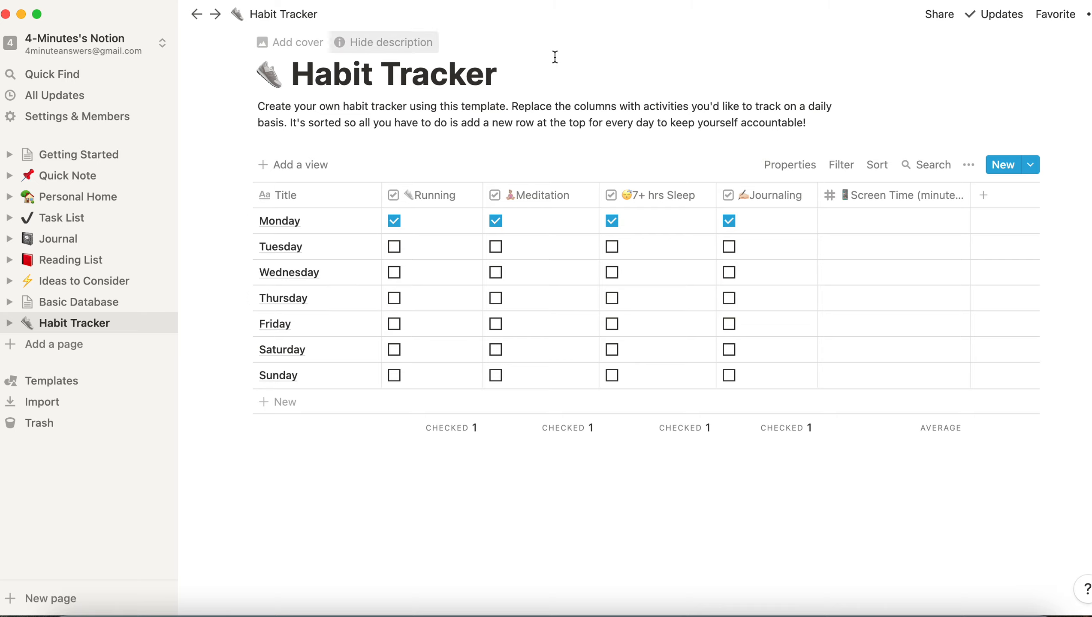
mouse_move(676, 469)
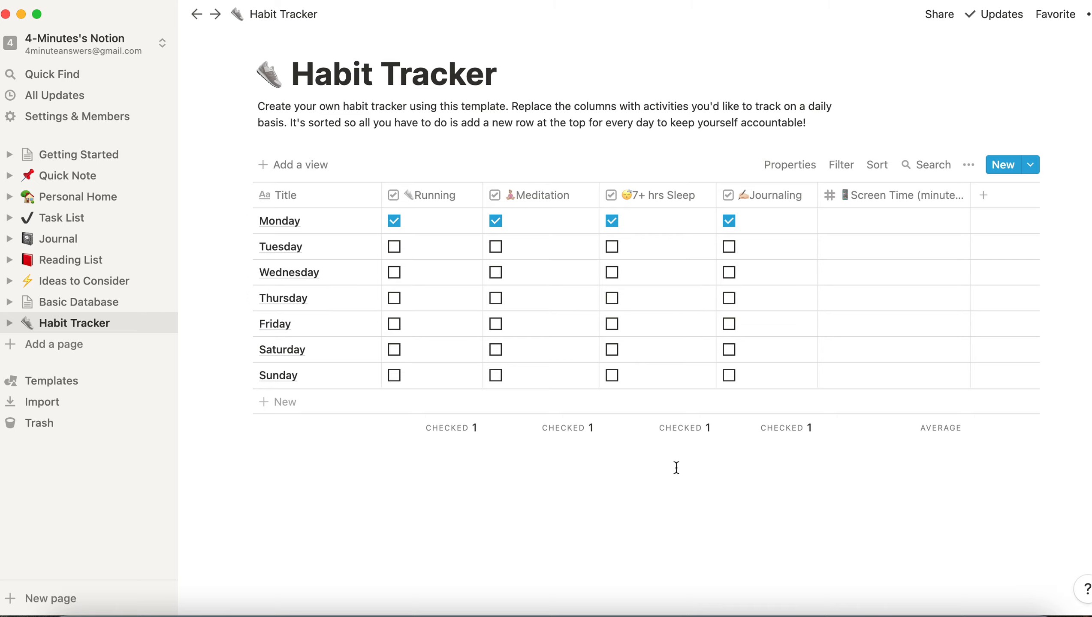
mouse_move(531, 328)
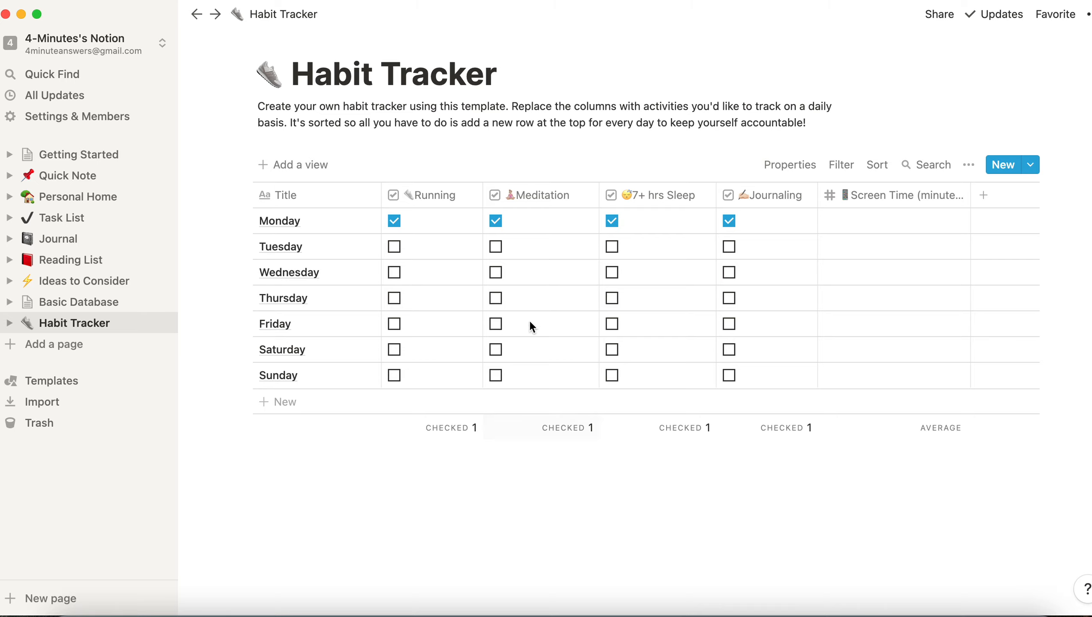
mouse_move(530, 466)
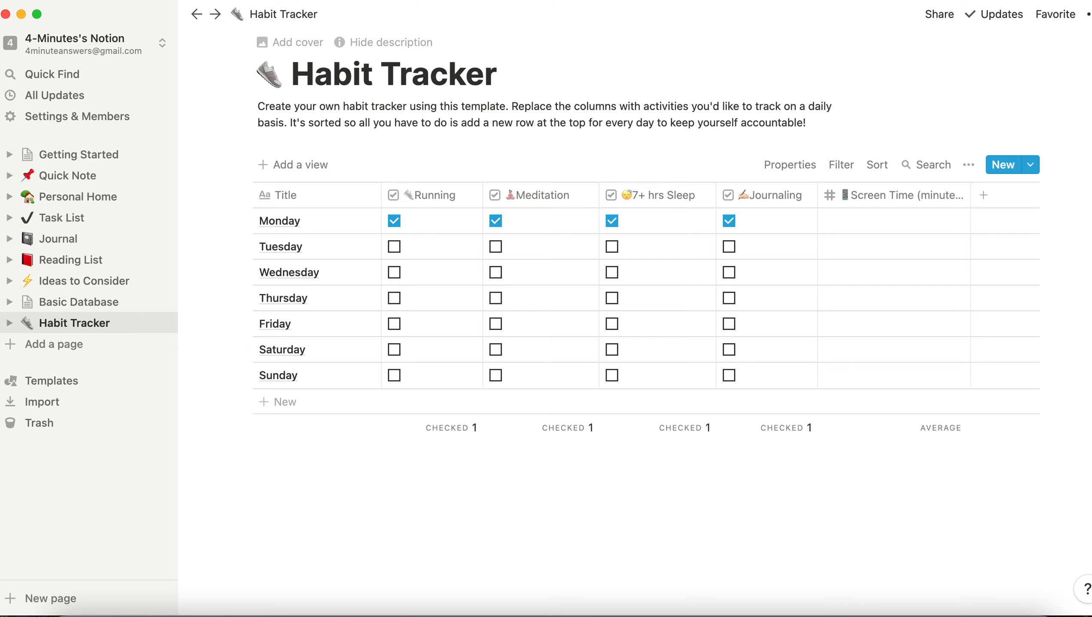
mouse_move(1087, 14)
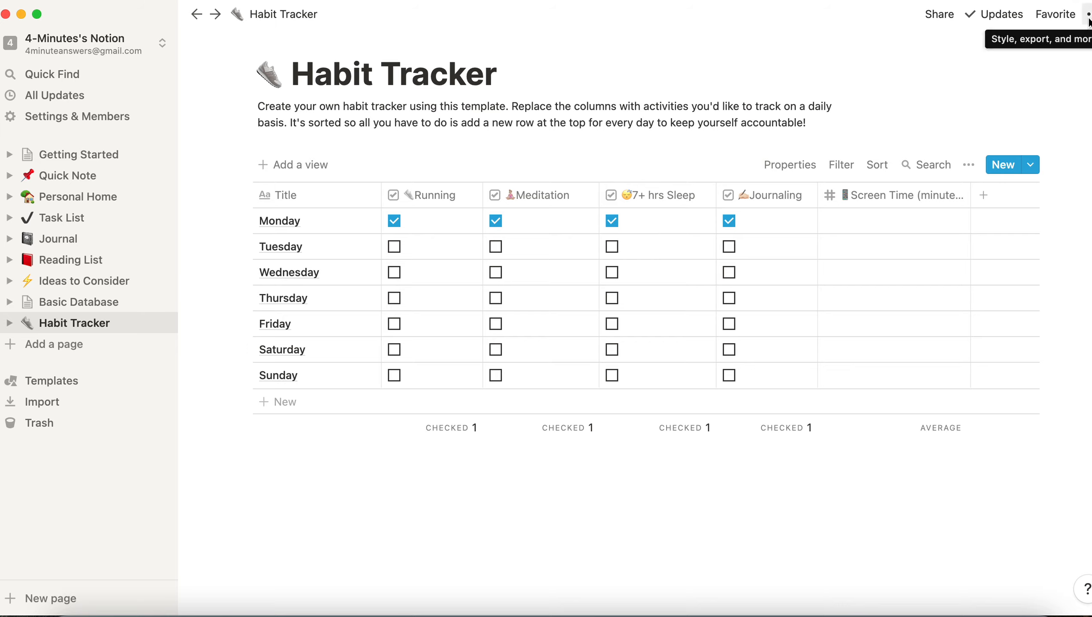
Show the Habit Tracker page's ••• options menu, including Delete
left_click(1086, 13)
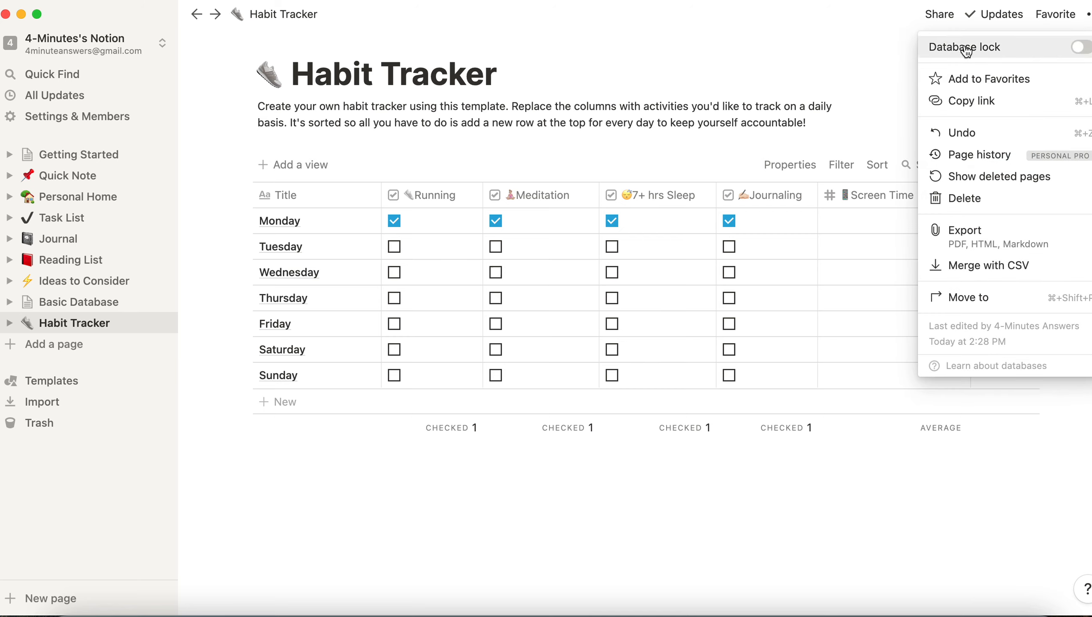
mouse_move(964, 198)
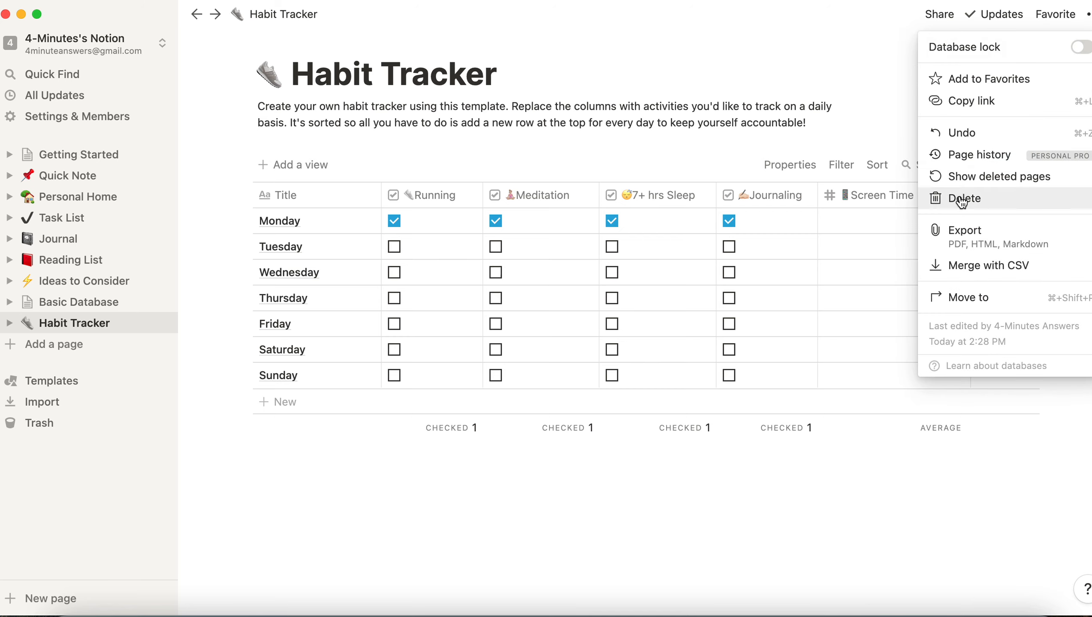